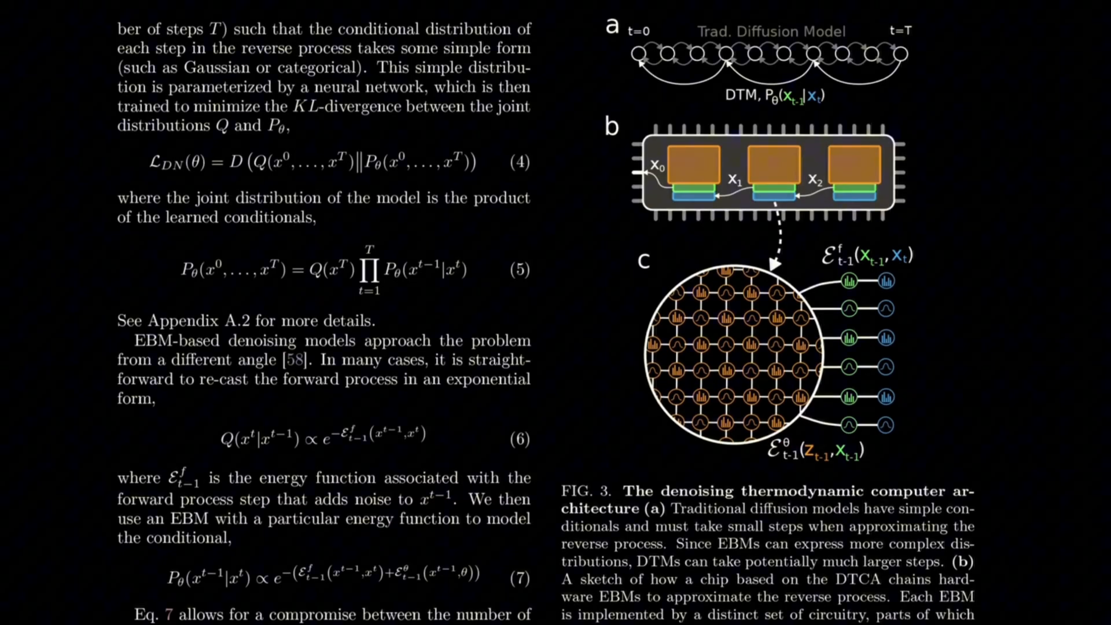
scroll(down, 3)
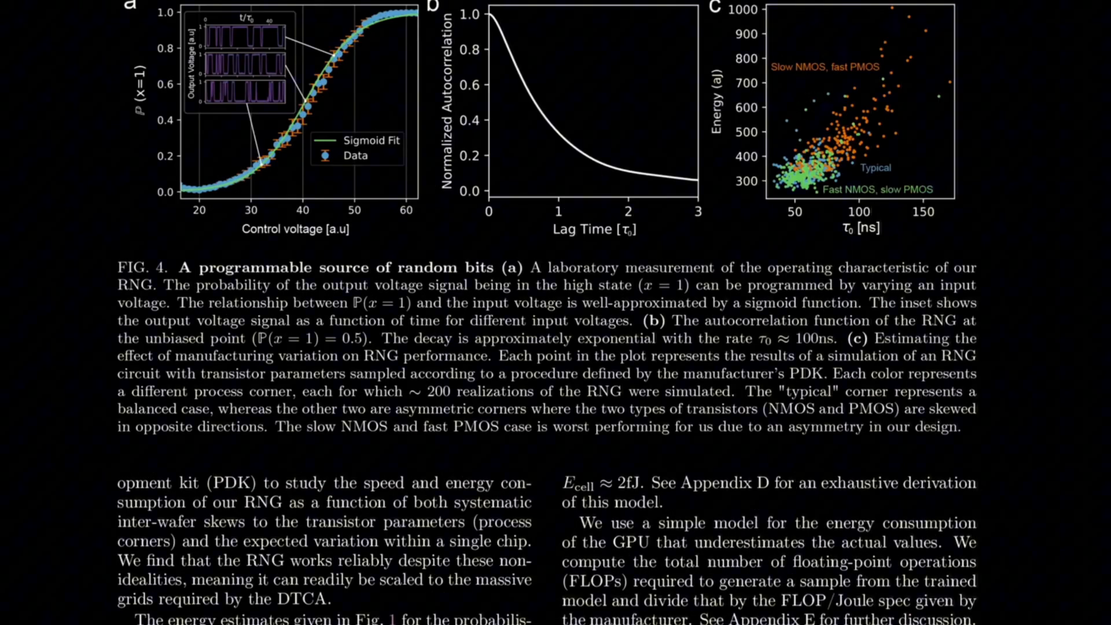